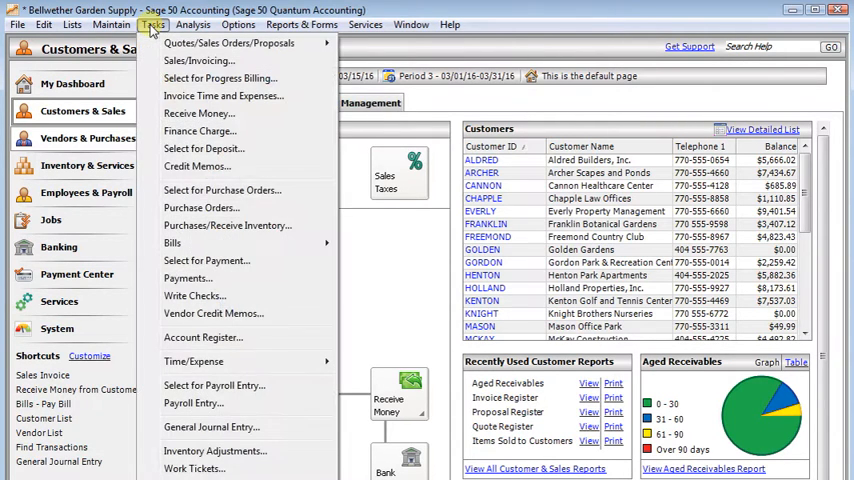
mouse_move(196, 296)
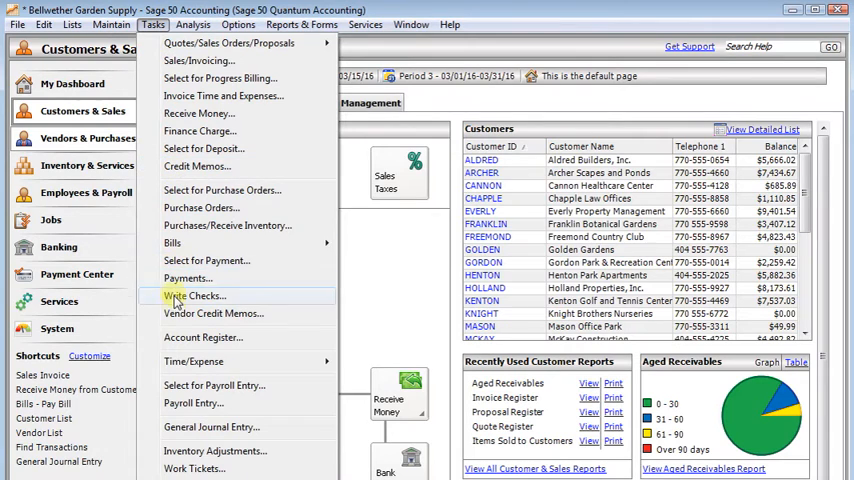
mouse_move(196, 296)
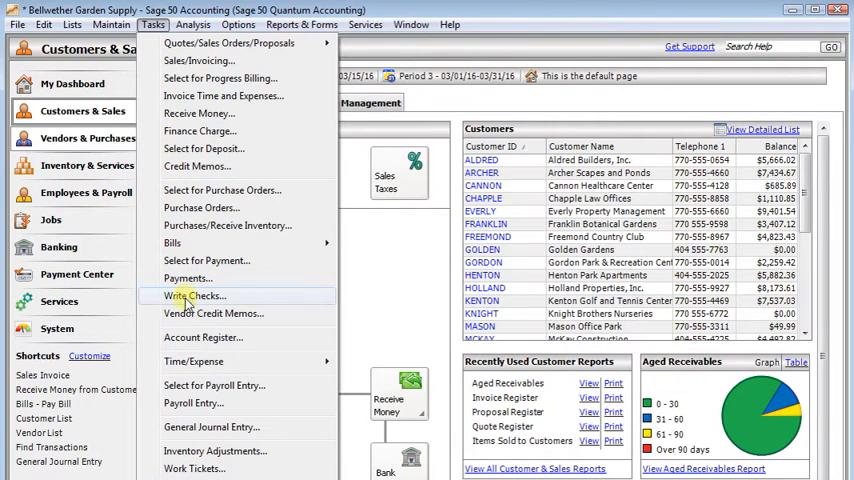
mouse_move(188, 278)
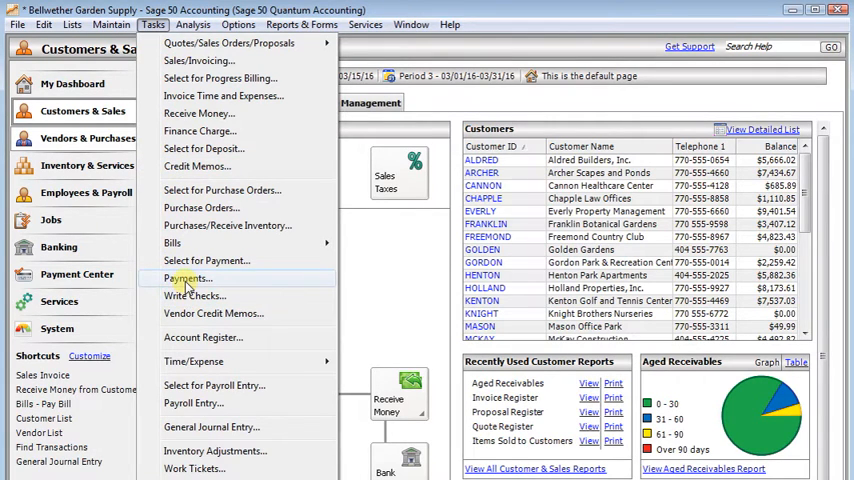
Start a new vendor payment from Tasks > Payments and show the vendor lookup list.
click(188, 278)
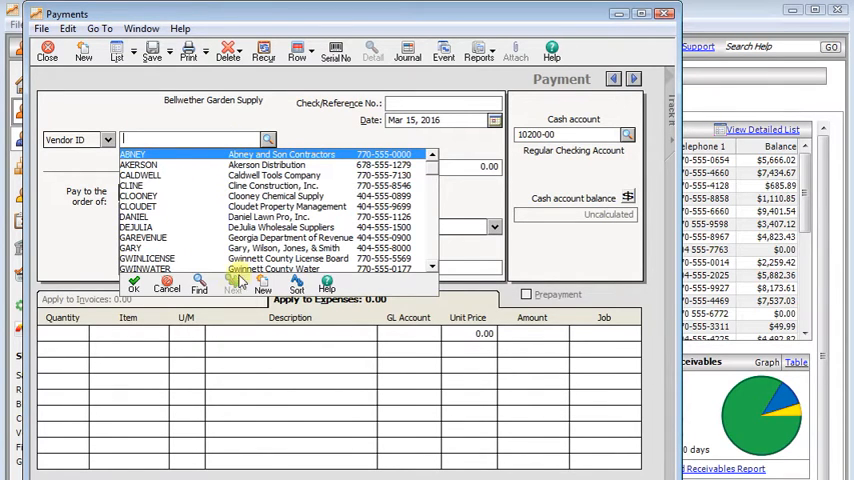
mouse_move(262, 288)
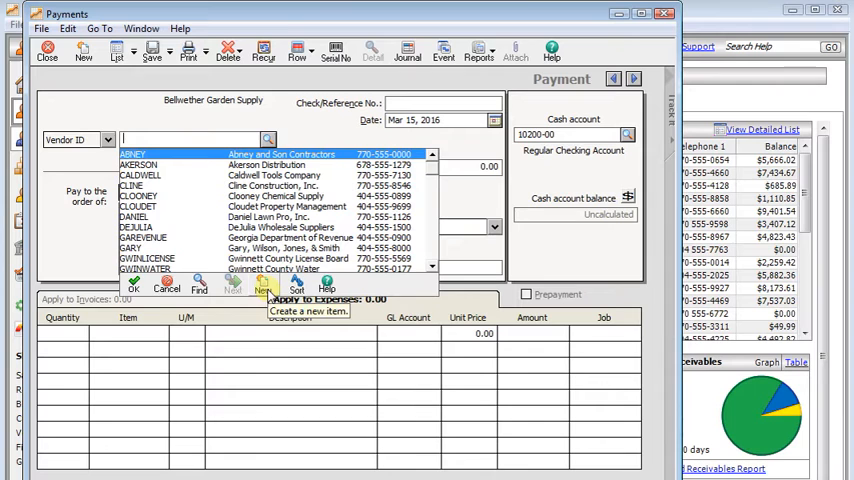
Create a new vendor record with ID POT, JACK named Mr. Jack Pot.
click(260, 284)
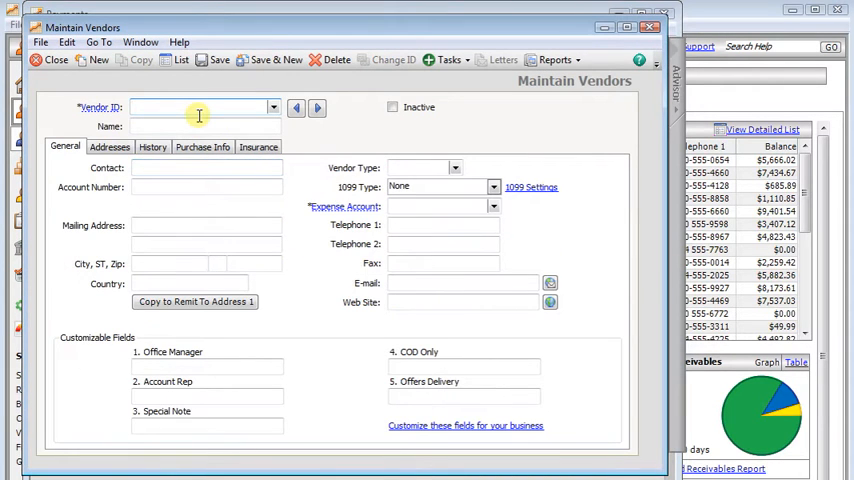
text(POTI)
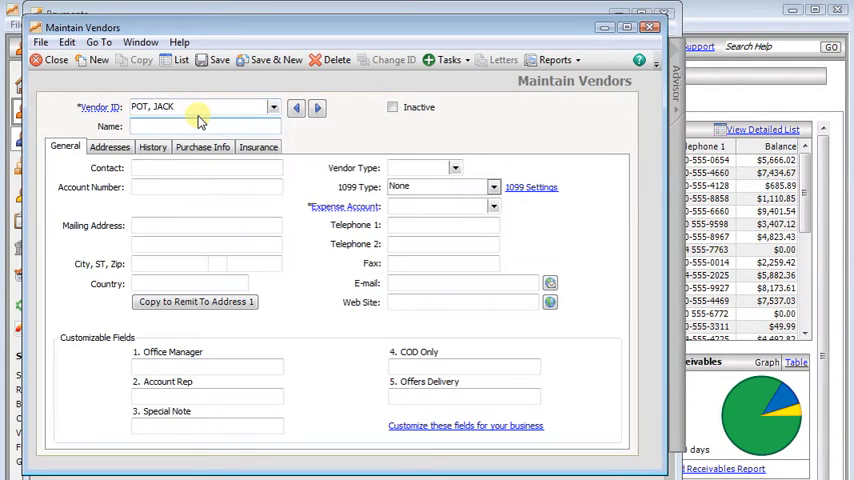
text(Mr. Jack Pot)
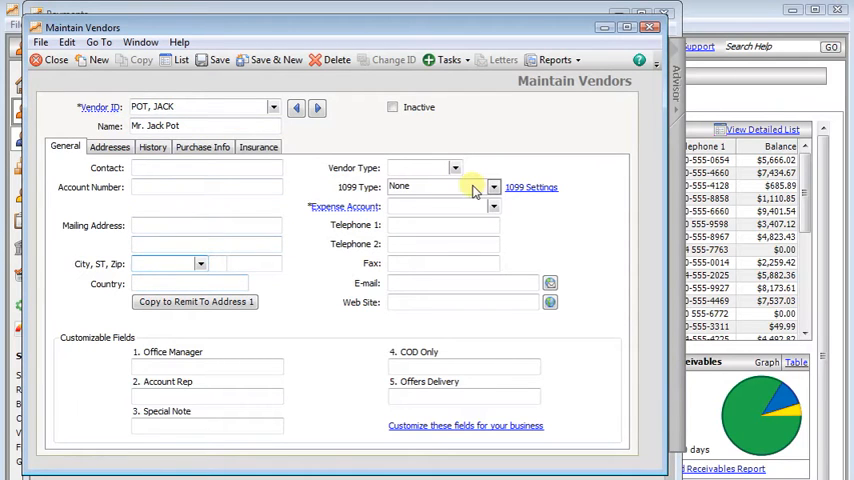
Set the vendor's 1099 Type to Independent Contractor and pick a default expense account.
click(492, 188)
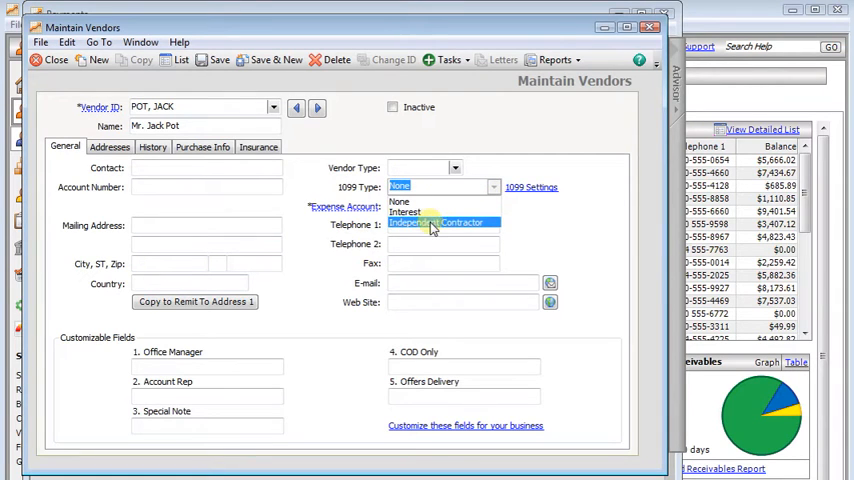
click(436, 222)
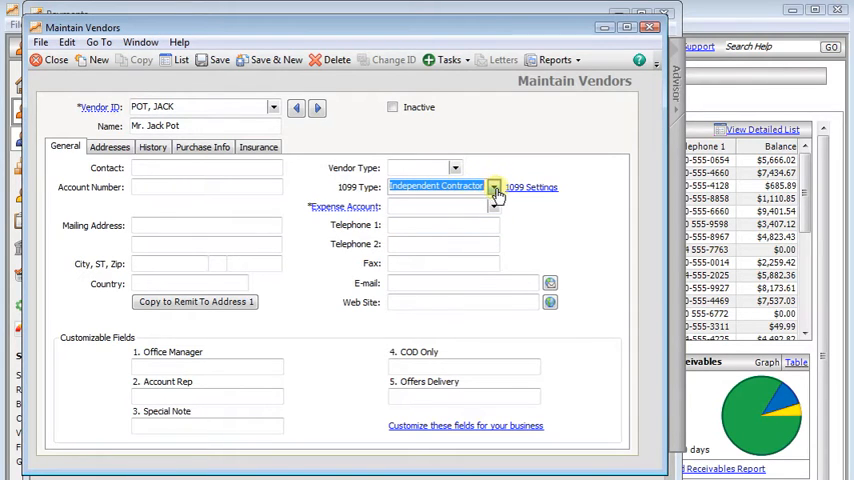
click(492, 188)
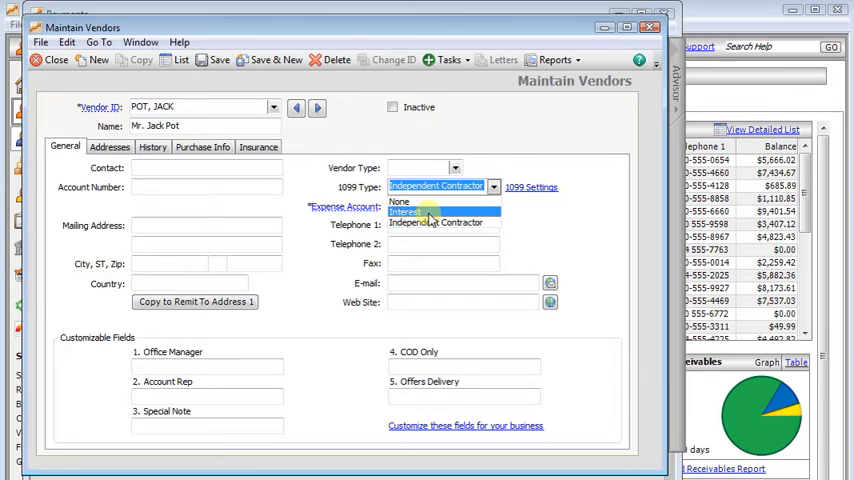
click(436, 222)
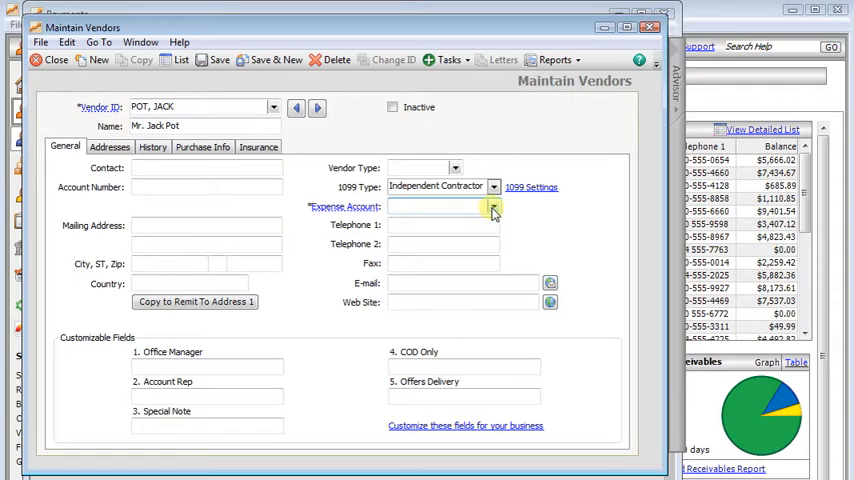
click(492, 208)
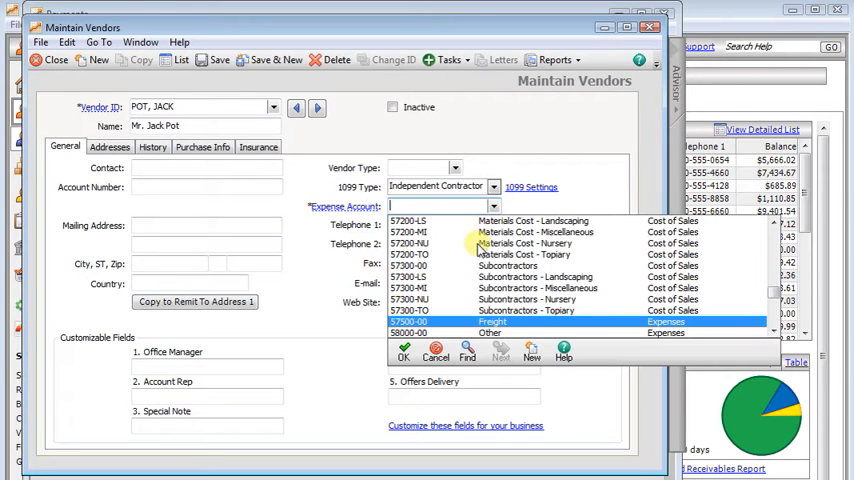
scroll(down, 3)
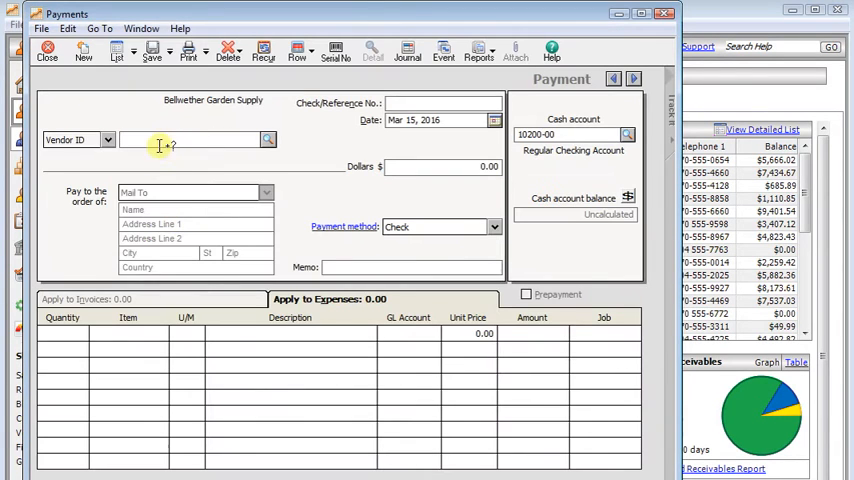
Make POT, JACK the payee with check reference 2016Prize dated 12/31/2016.
text(POT, JACK)
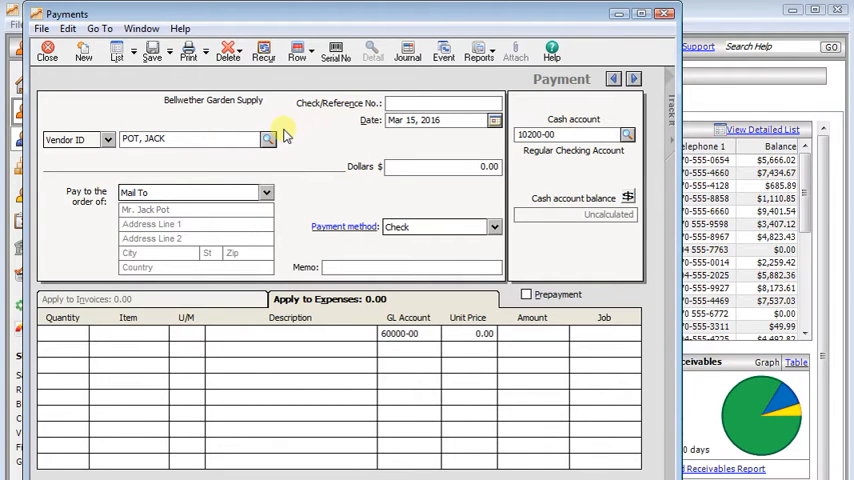
click(440, 104)
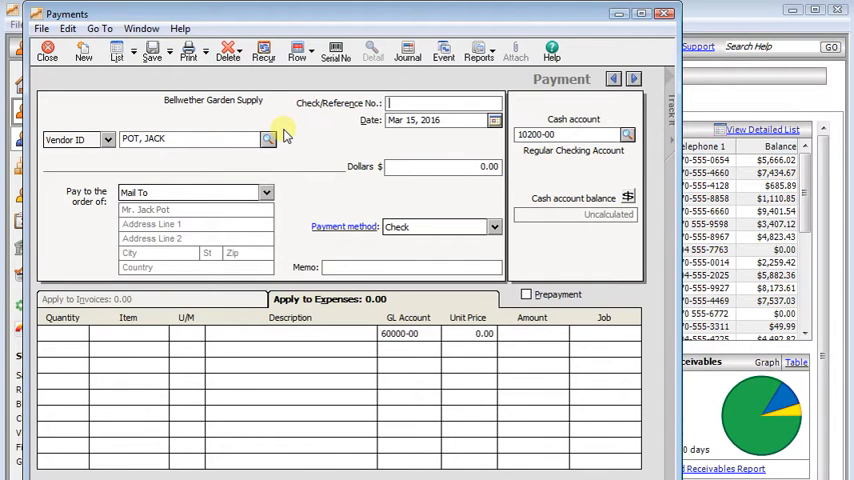
text(2016)
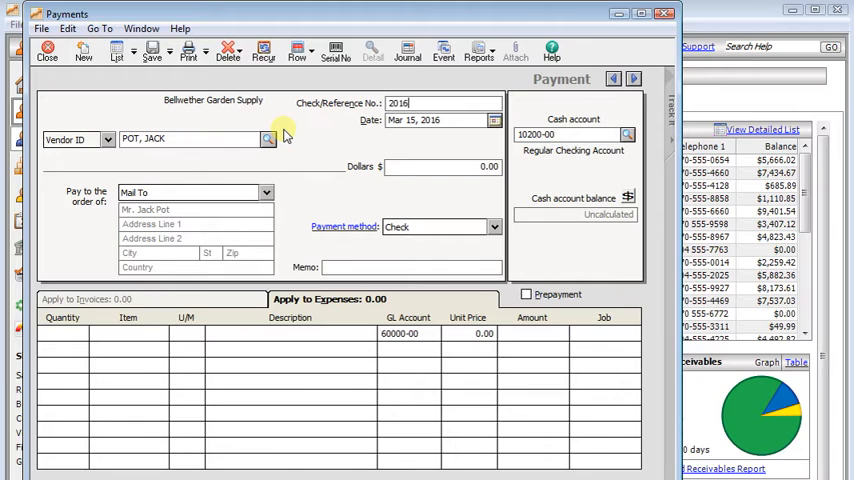
text(Prize)
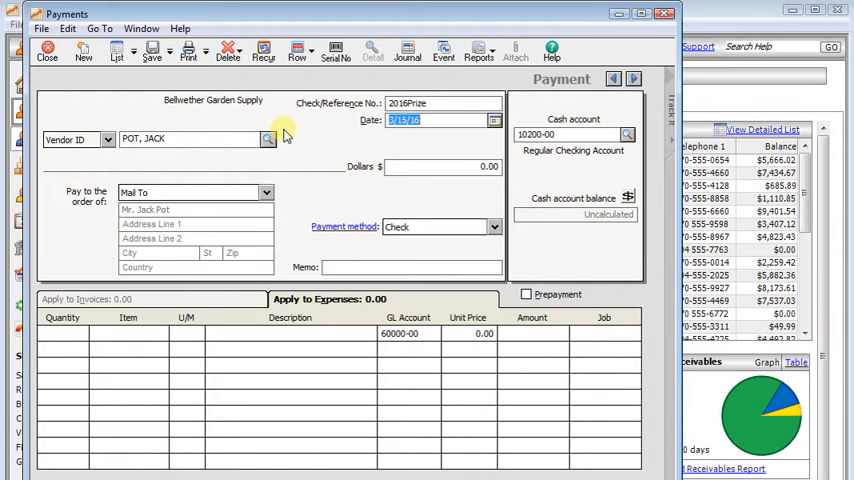
text(1231)
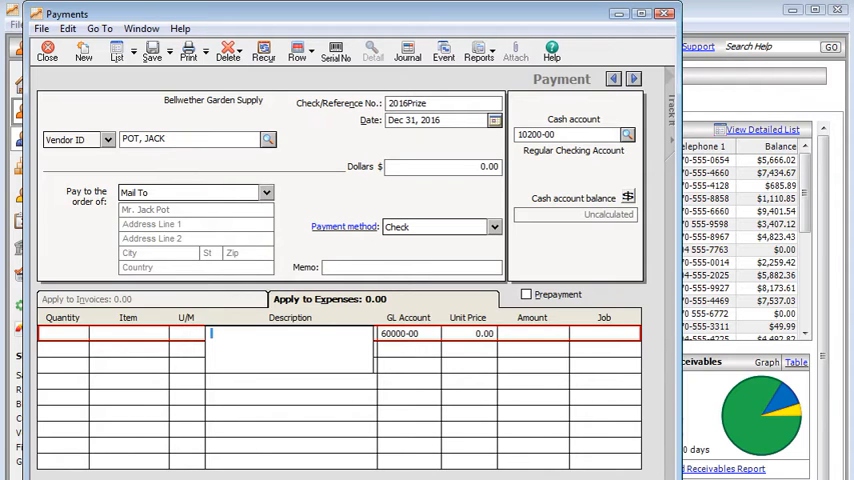
Add expense line 'TV winner at open house' to Advertising Expense 60000-00 for 678.99.
text(TV)
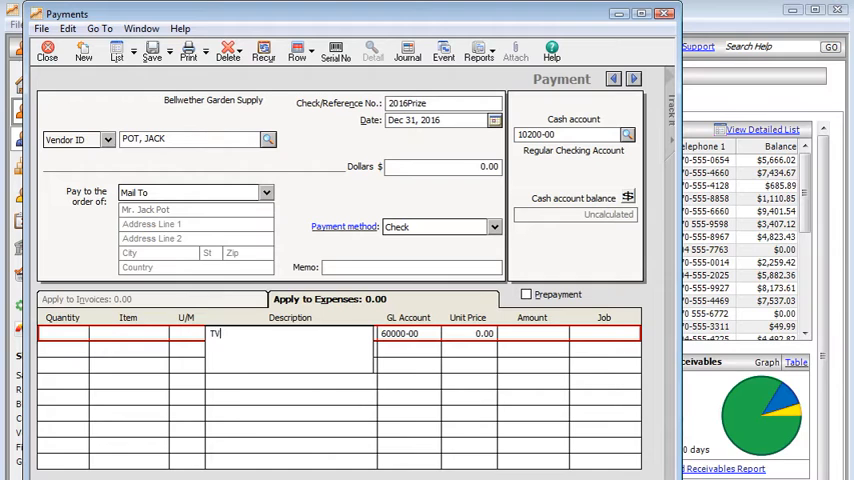
text(winner at open house)
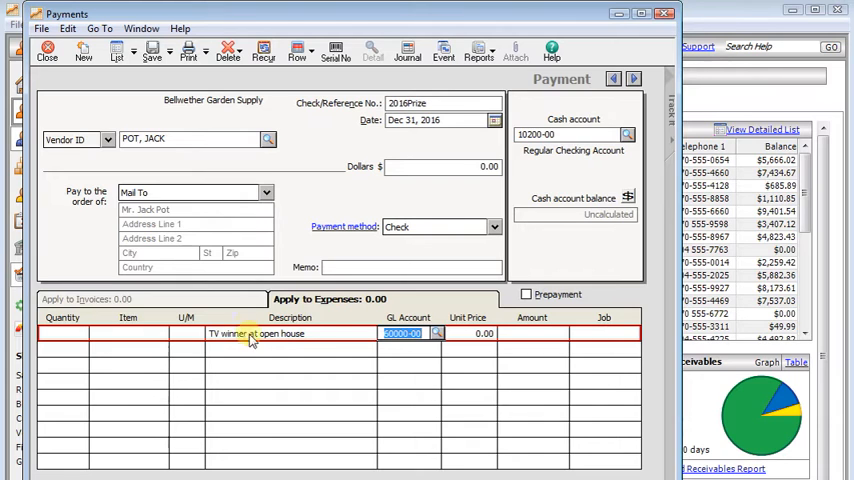
click(436, 332)
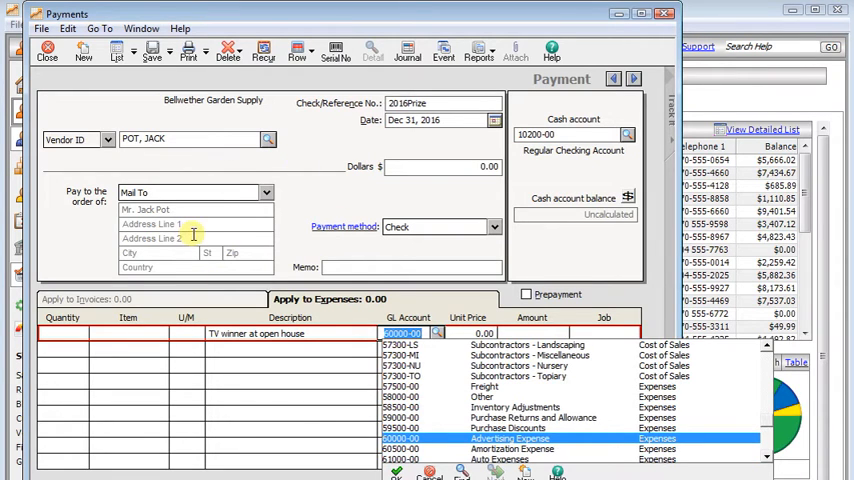
click(508, 438)
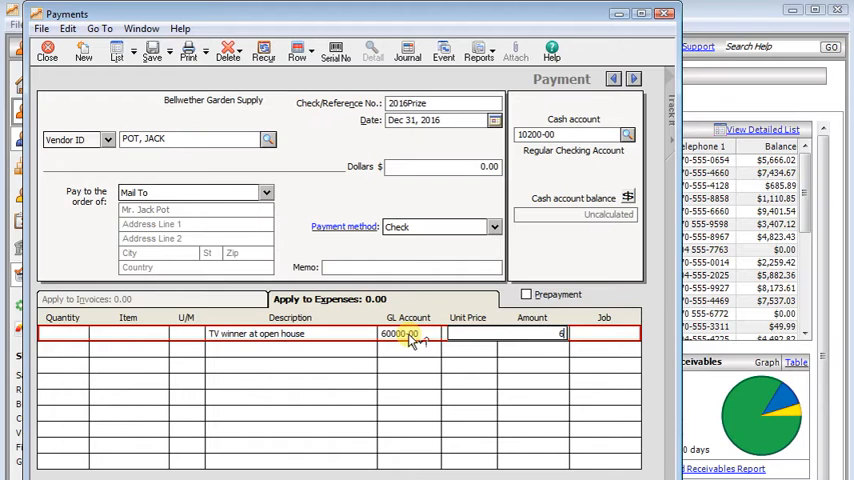
text(678)
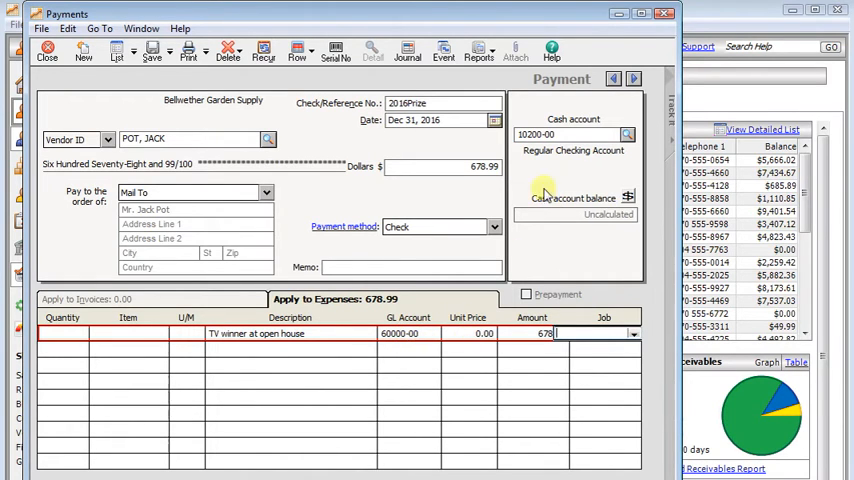
Copy the line's GL code 60000-00 into the Cash account field so both accounts match.
click(408, 332)
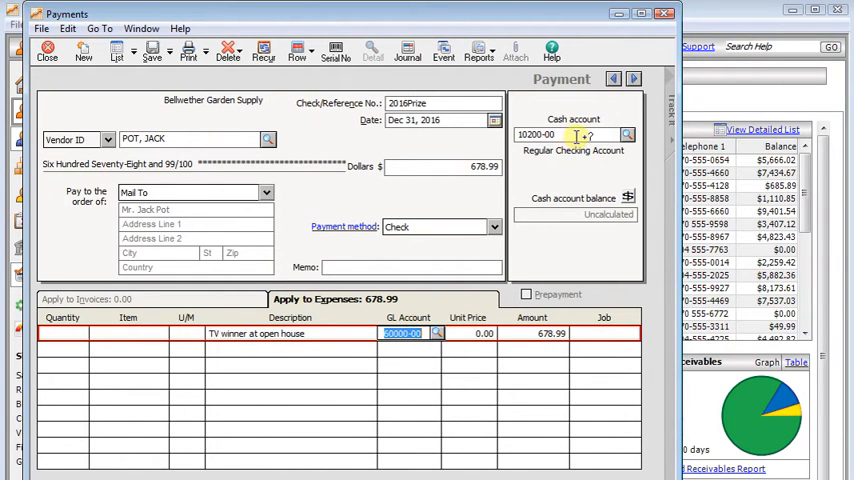
click(626, 134)
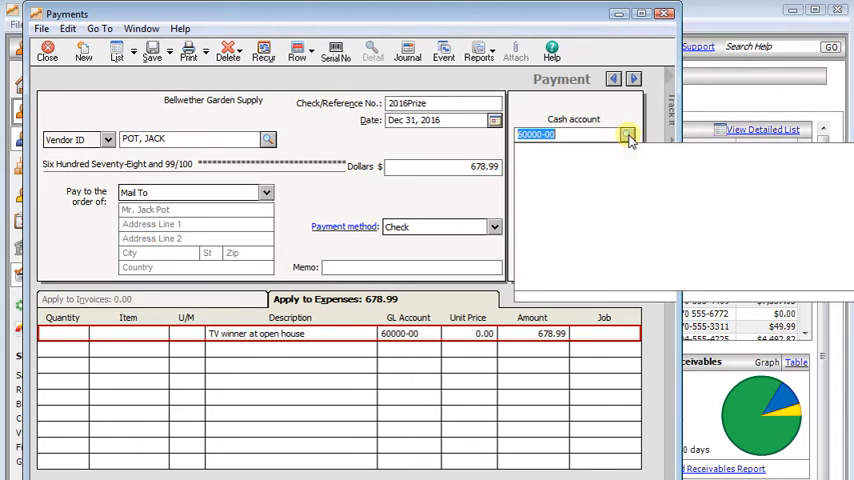
In Options > Global Accounting settings, toggle Hide General Ledger Accounts for payables and receivables screens.
click(628, 134)
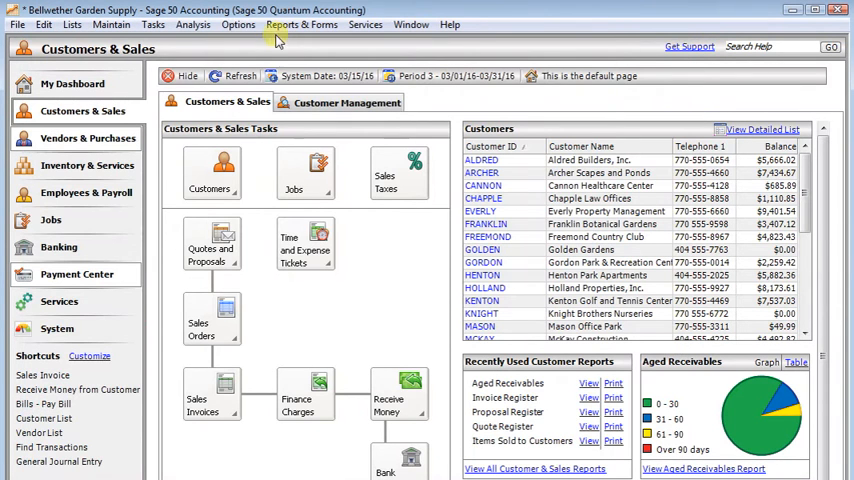
click(238, 24)
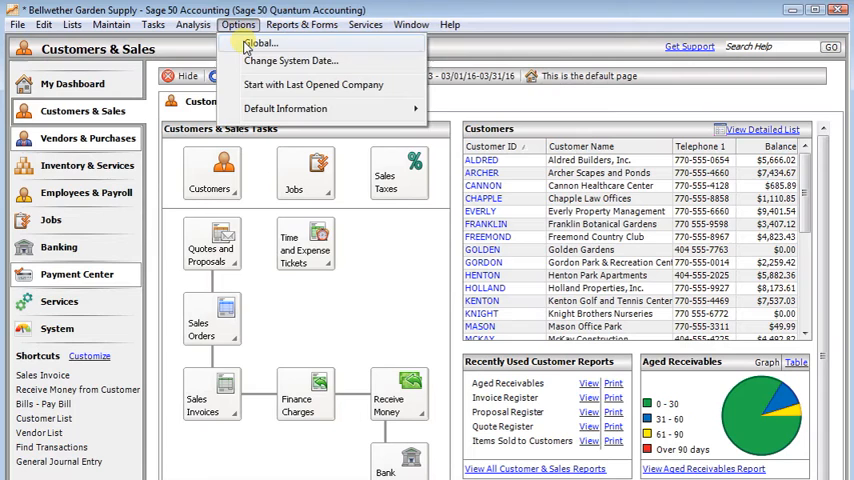
click(264, 44)
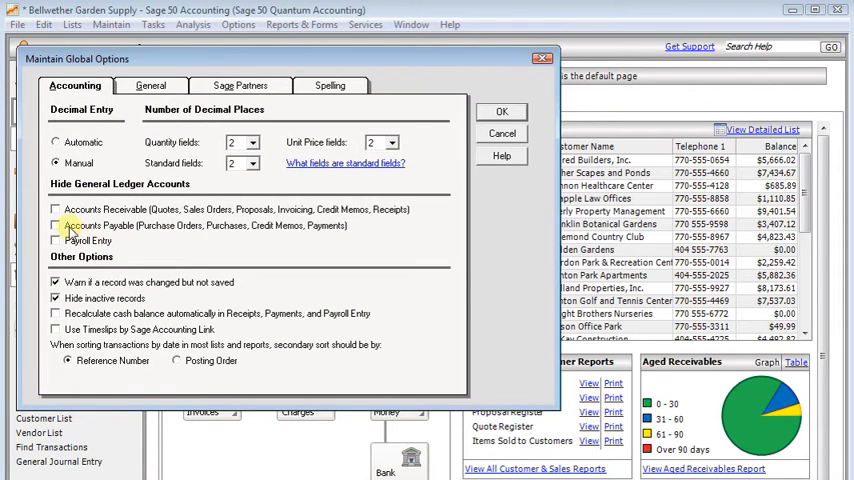
click(56, 208)
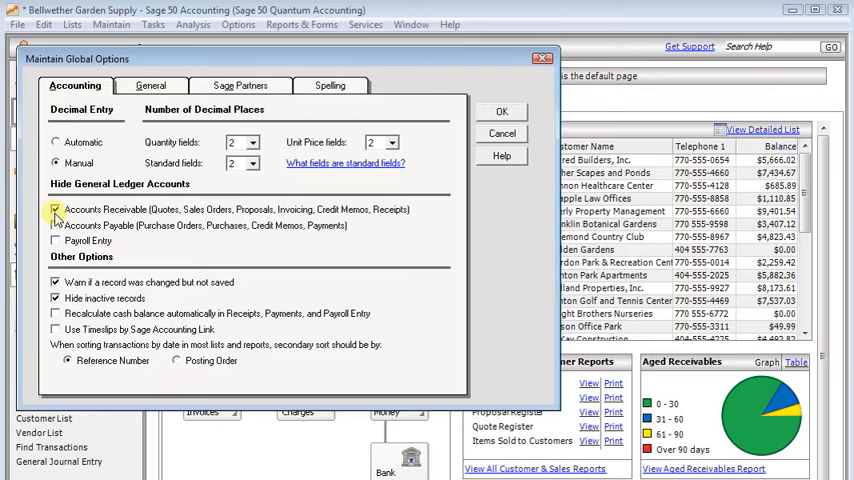
click(56, 210)
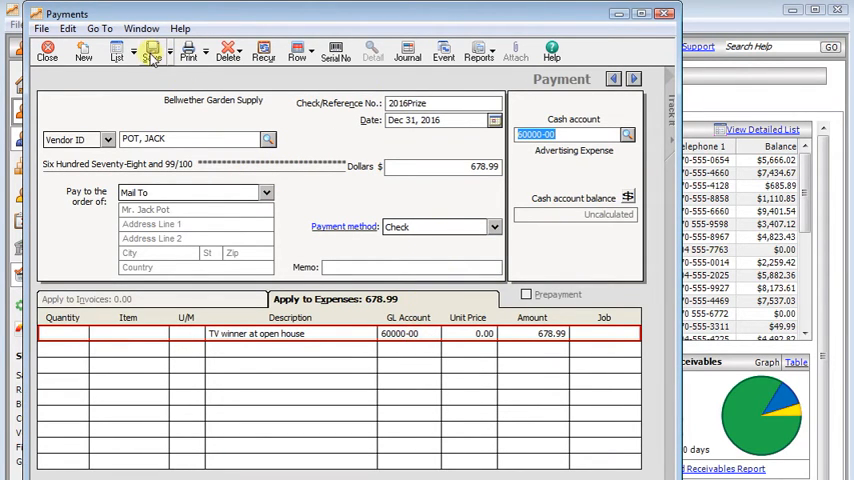
Save the POT, JACK prize payment and move on to a new payment for vendor DANIEL.
click(152, 52)
text(DANIEL)
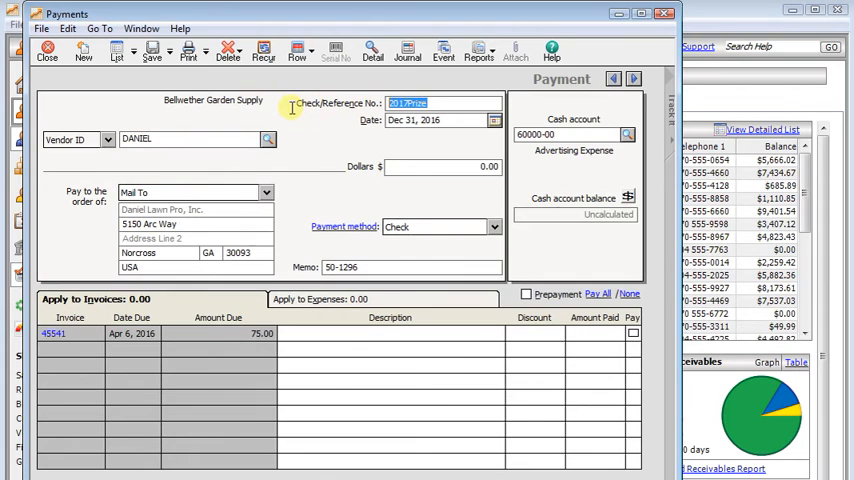
Enter reference 1099adj with a -50 expense line charged to Supplies Expense 75500-00.
text(1099)
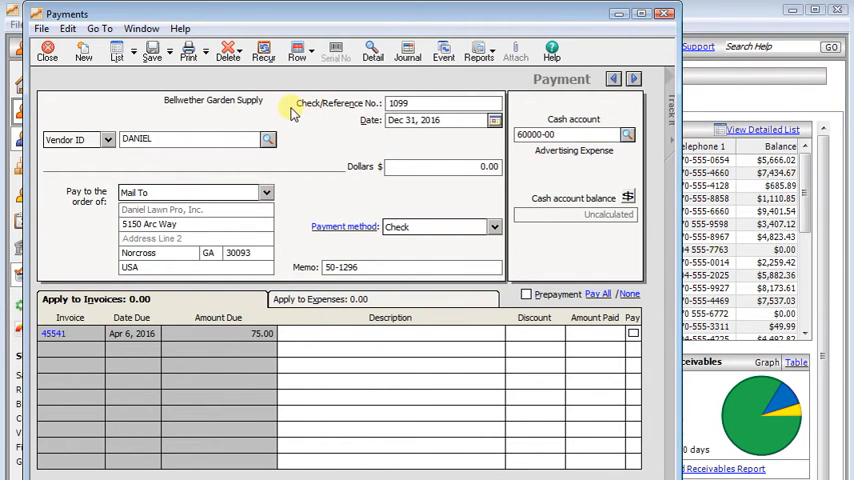
text(adj)
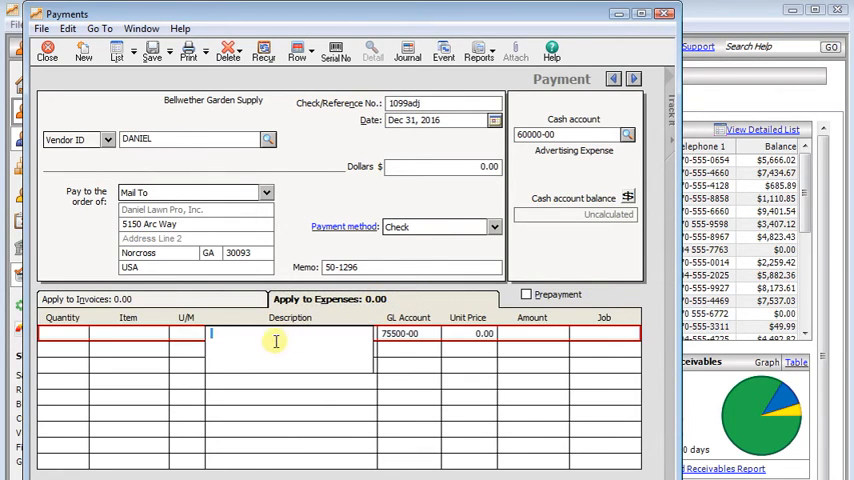
text(description)
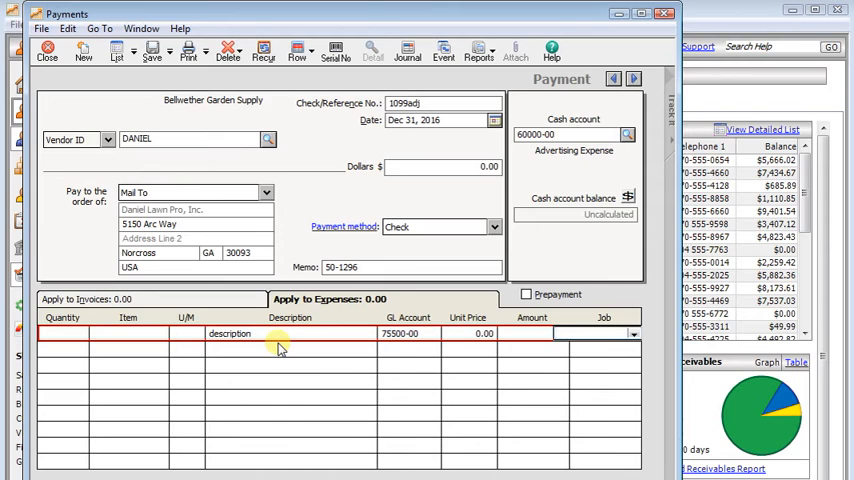
text(-50.00)
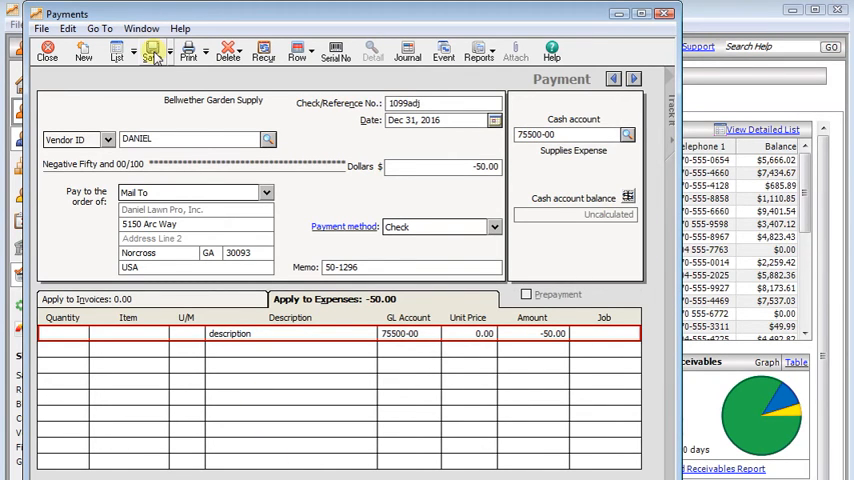
Save the negative adjustment, confirming the warning about 75500-00 as the cash account.
click(152, 52)
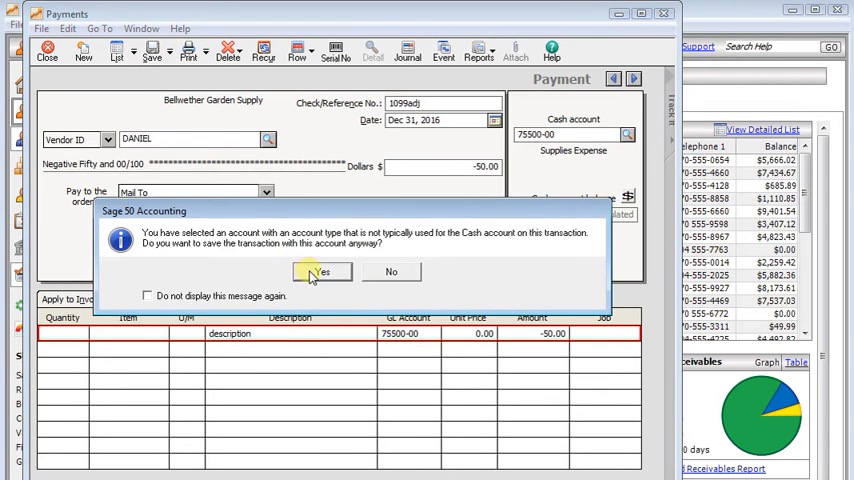
click(320, 272)
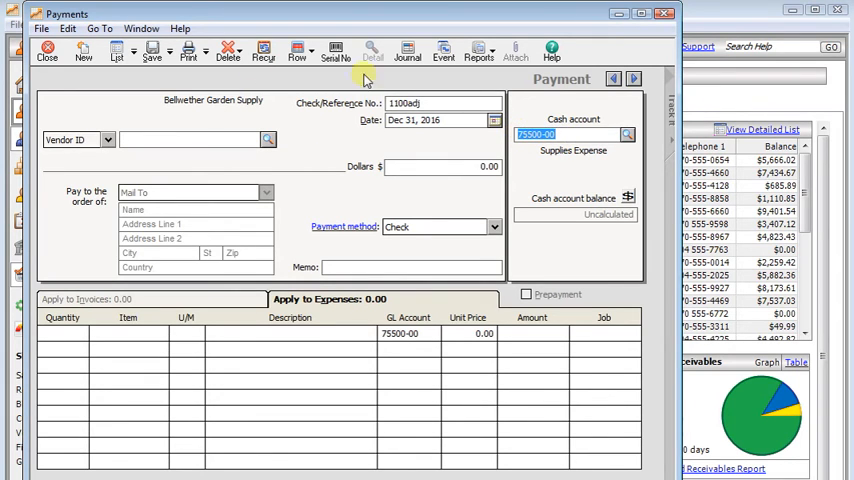
mouse_move(118, 52)
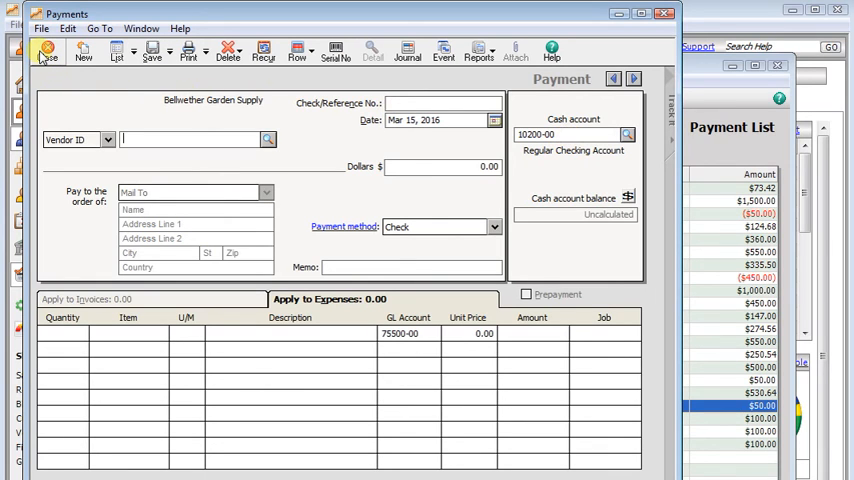
mouse_move(44, 52)
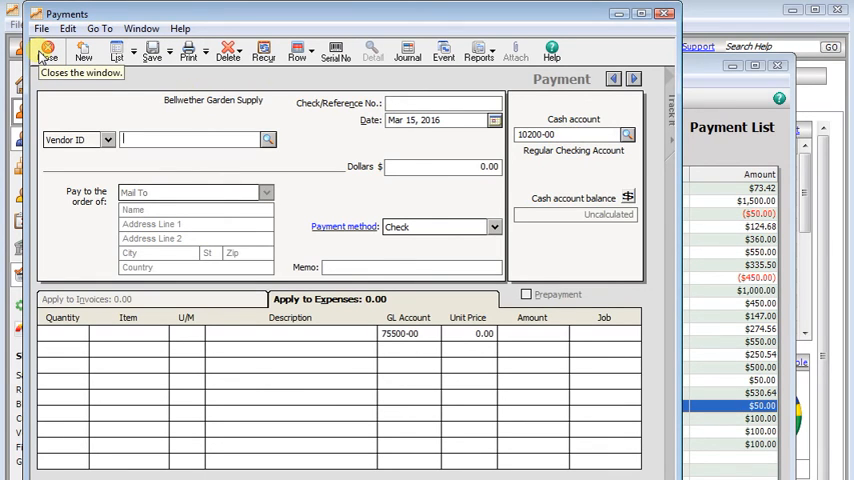
Close the Payments window, returning to the Payment List.
click(48, 52)
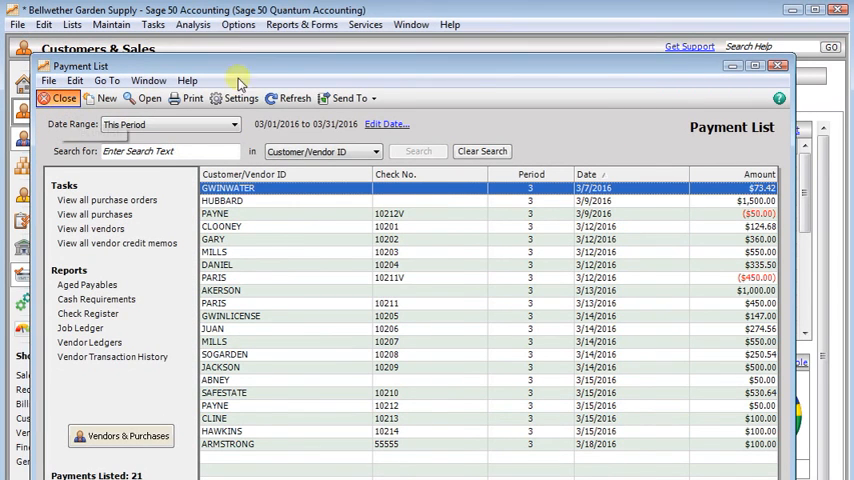
Run the 1099 Vendor Report from Reports & Forms > Accounts Payable for 2016.
click(302, 24)
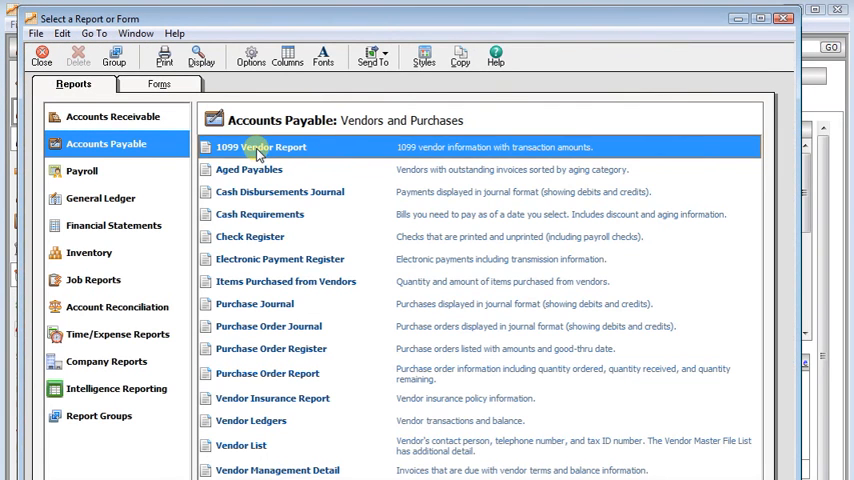
double_click(262, 148)
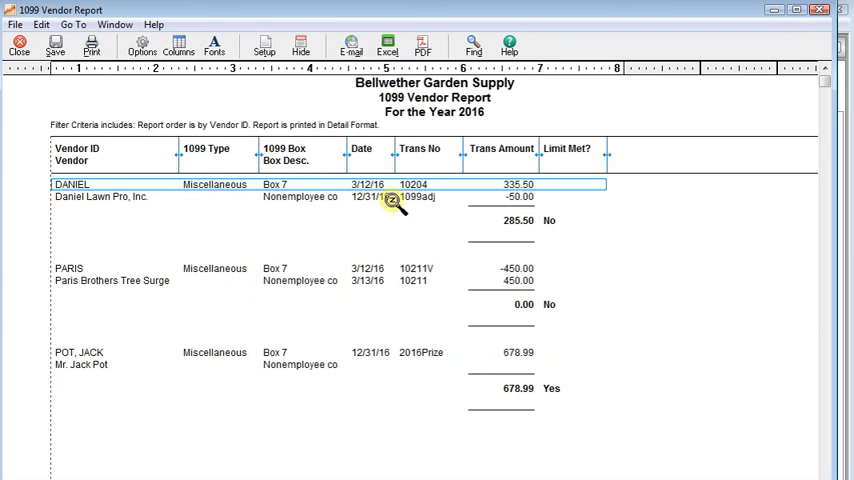